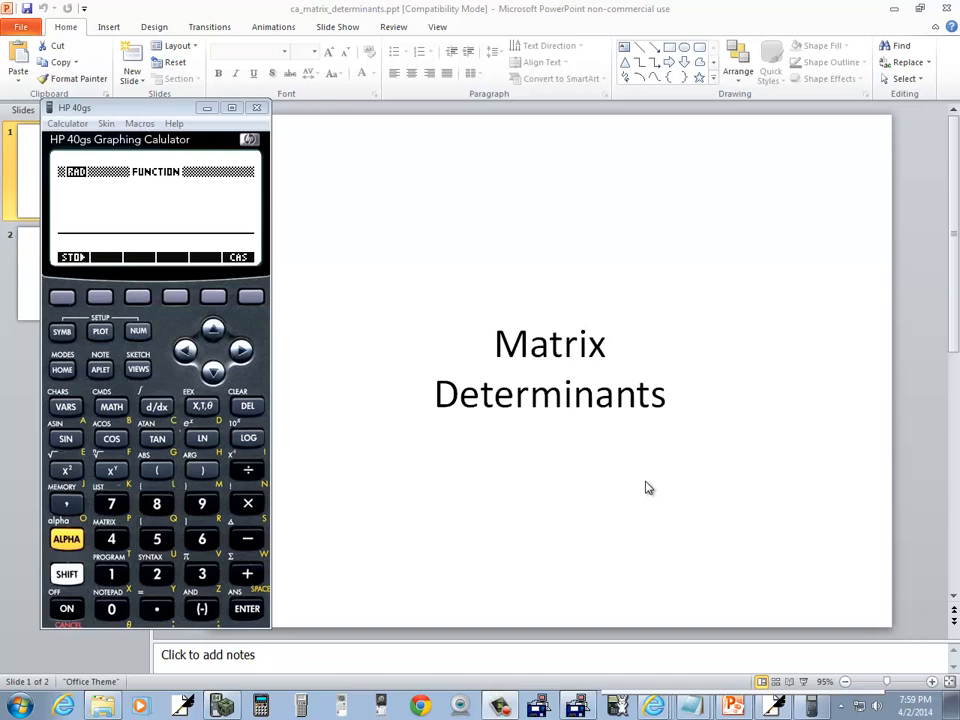
mouse_move(470, 323)
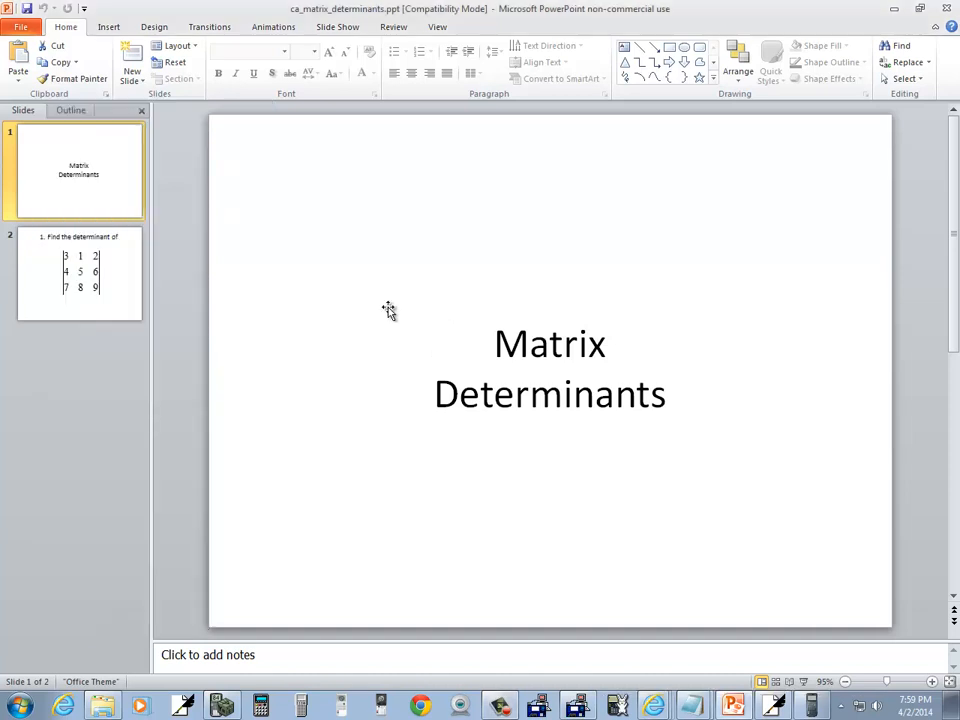
- Minimize the HP 40gs emulator to uncover the Matrix Determinants title slide
click(79, 274)
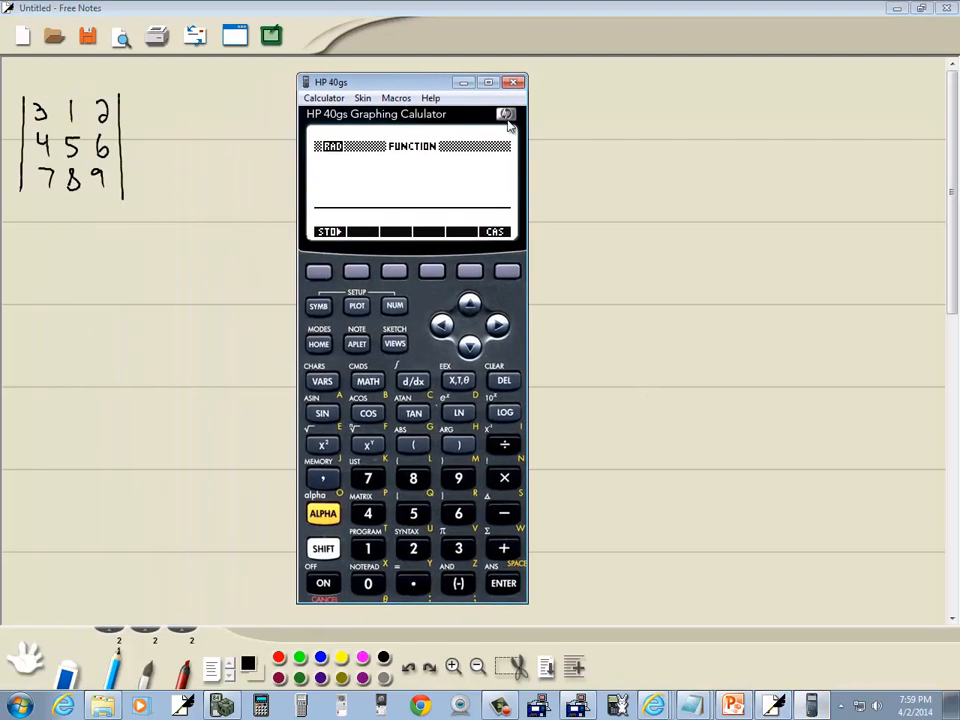
mouse_move(413, 428)
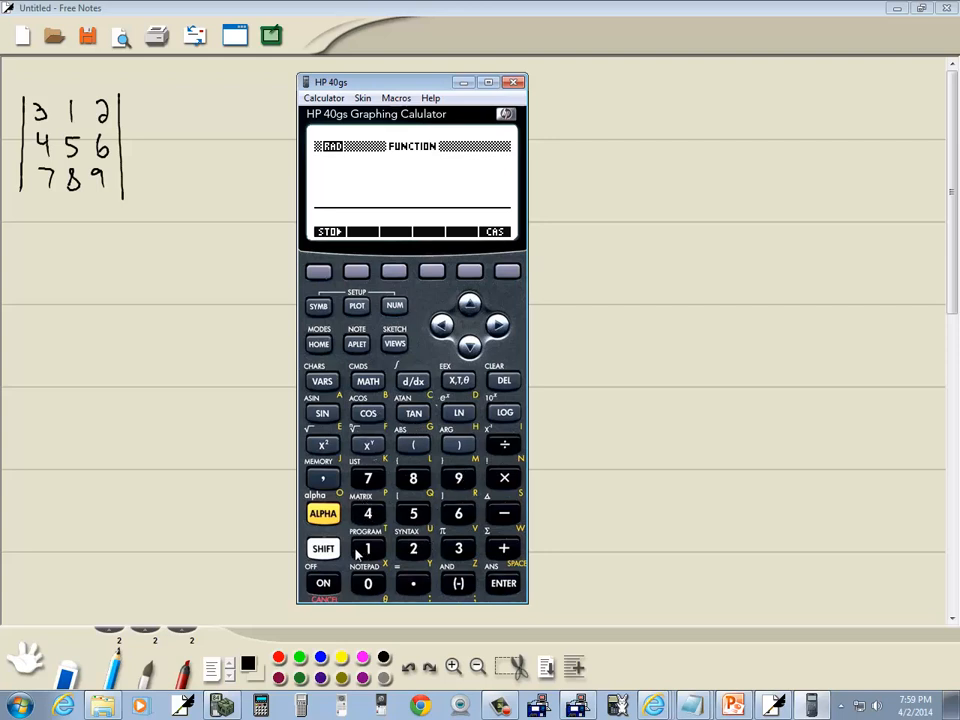
- Open the Matrix Catalog (SHIFT+4) showing empty matrices M1 through M5
click(322, 548)
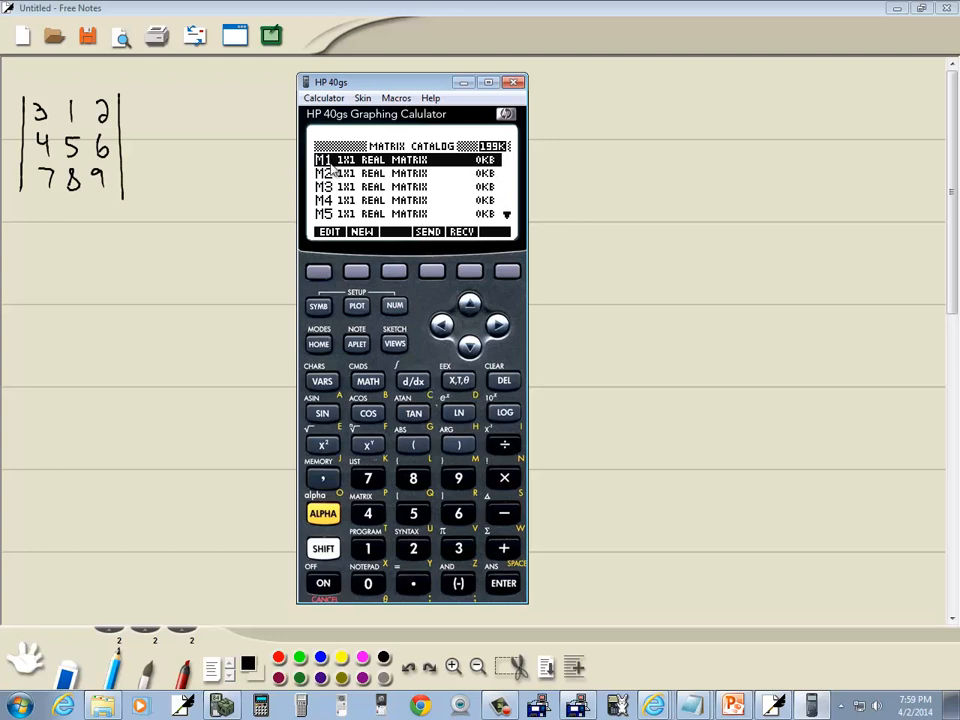
mouse_move(330, 238)
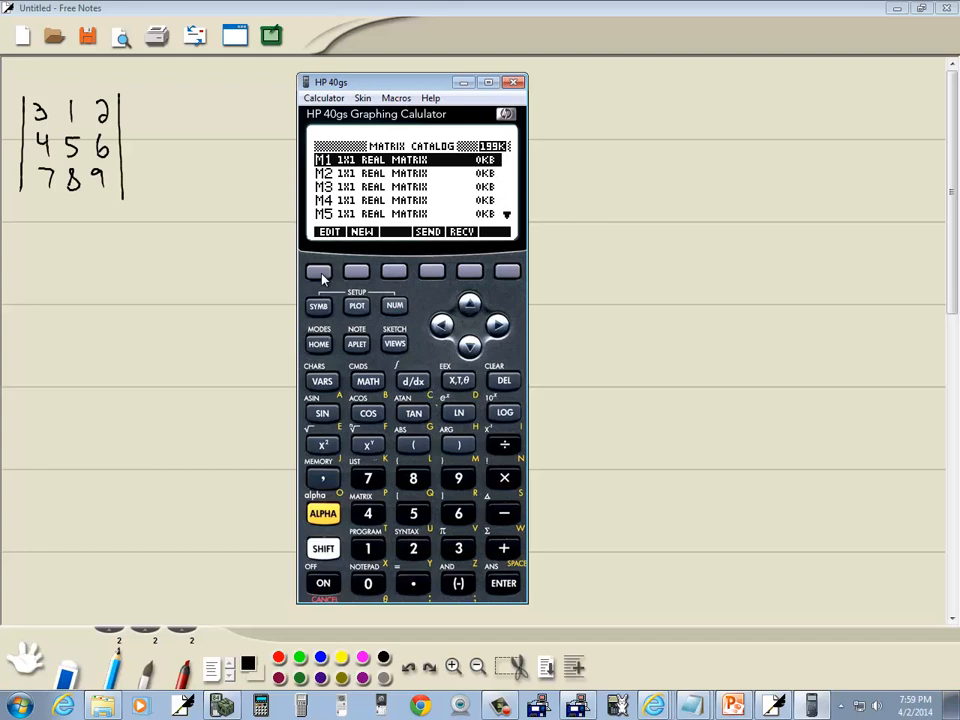
- Fill M1 with rows 3 1 2, 4 5 6, 7 8 9 and bring up the Math menu
click(329, 231)
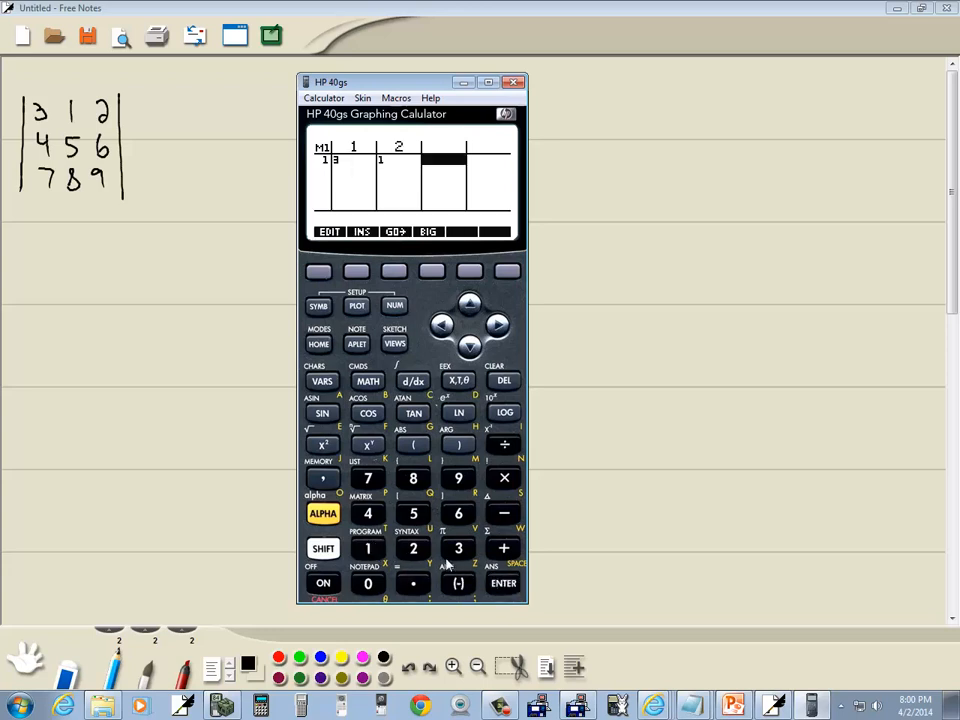
click(503, 583)
text(4)
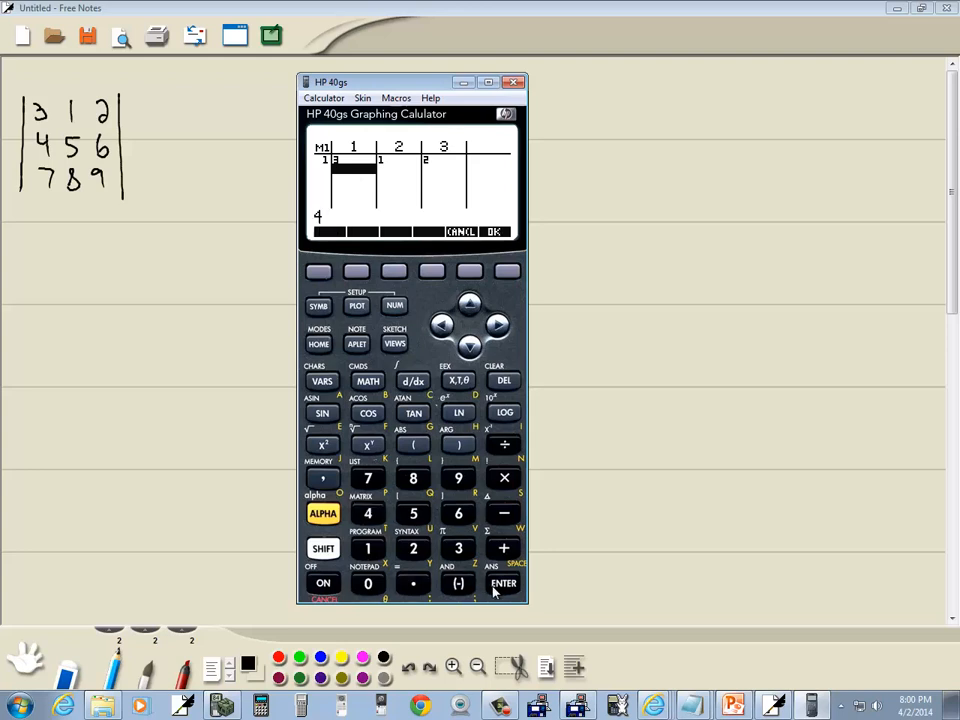
click(503, 583)
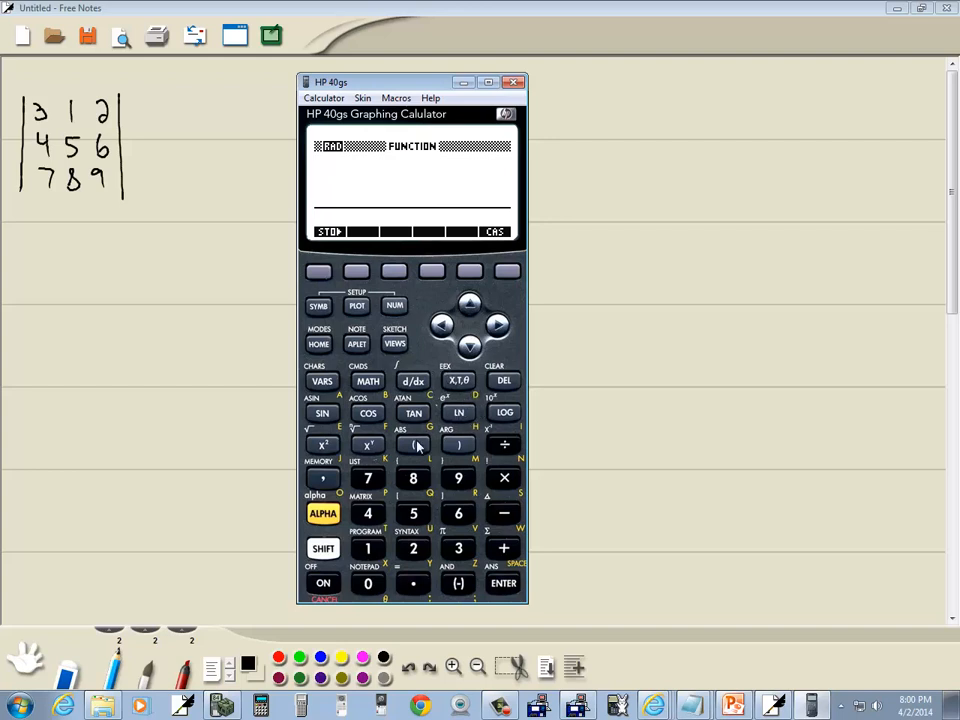
click(367, 381)
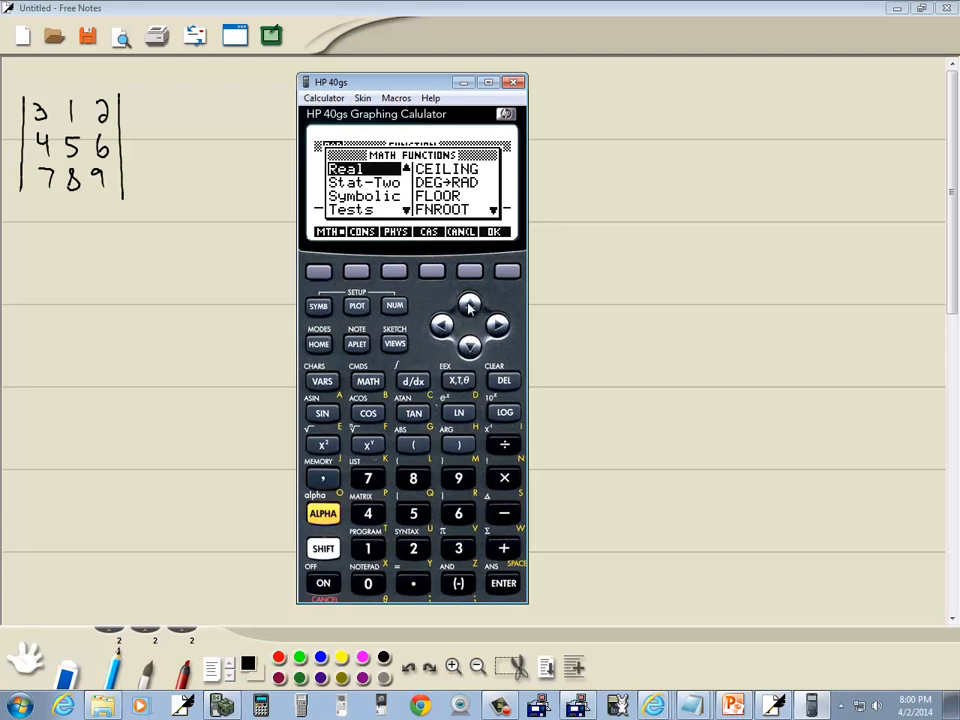
- Switch the Math menu to the Matrix category and highlight DET
click(470, 343)
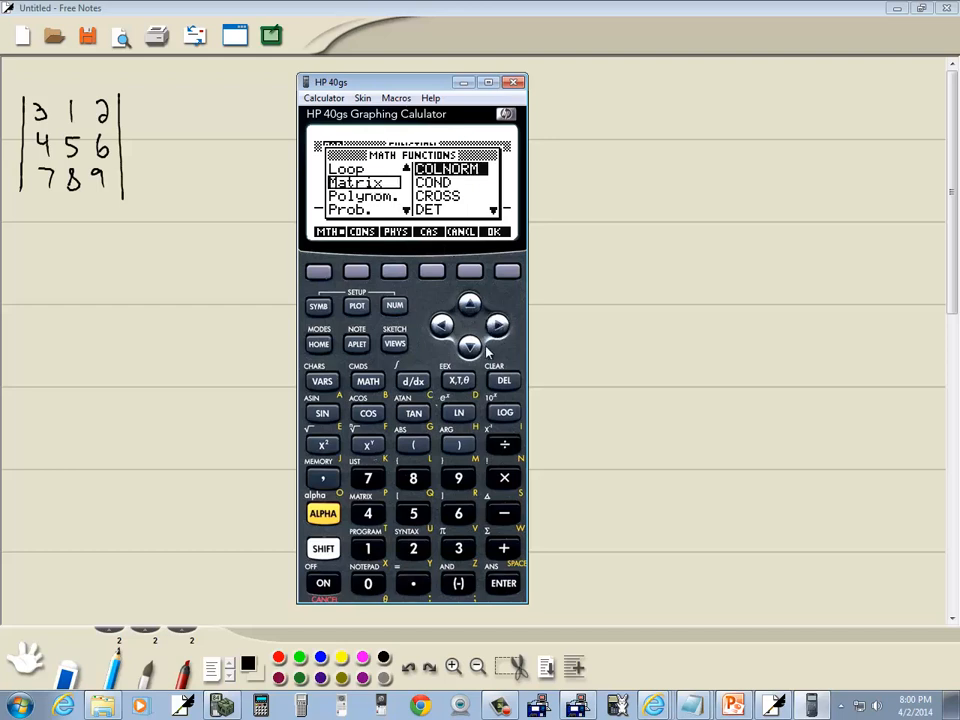
click(470, 345)
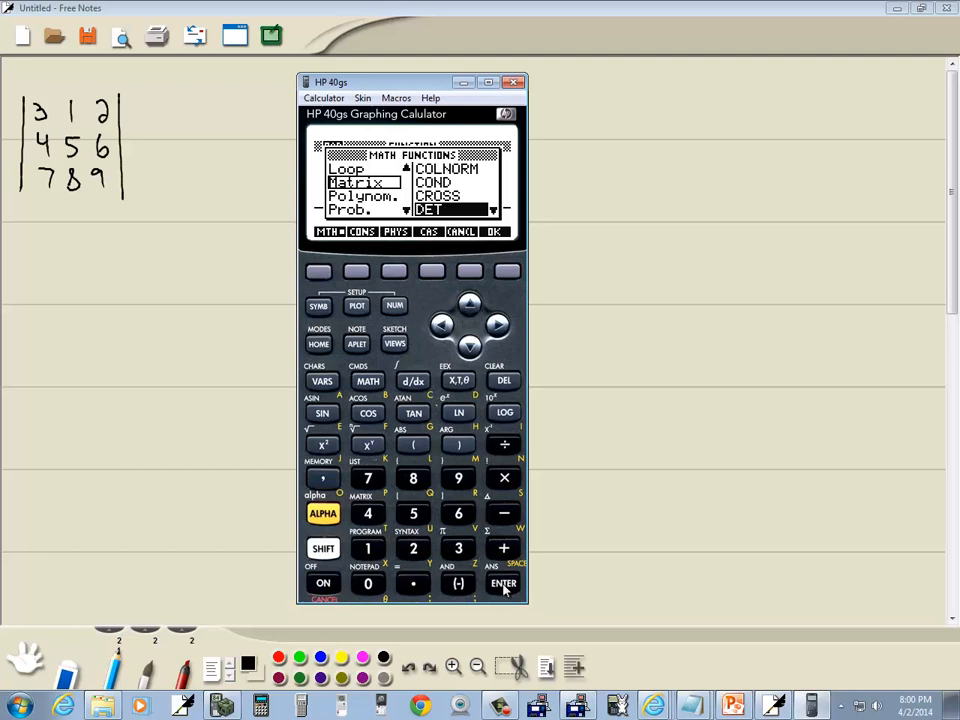
- Build DET(M1) on the entry line and evaluate it, giving -9
click(491, 231)
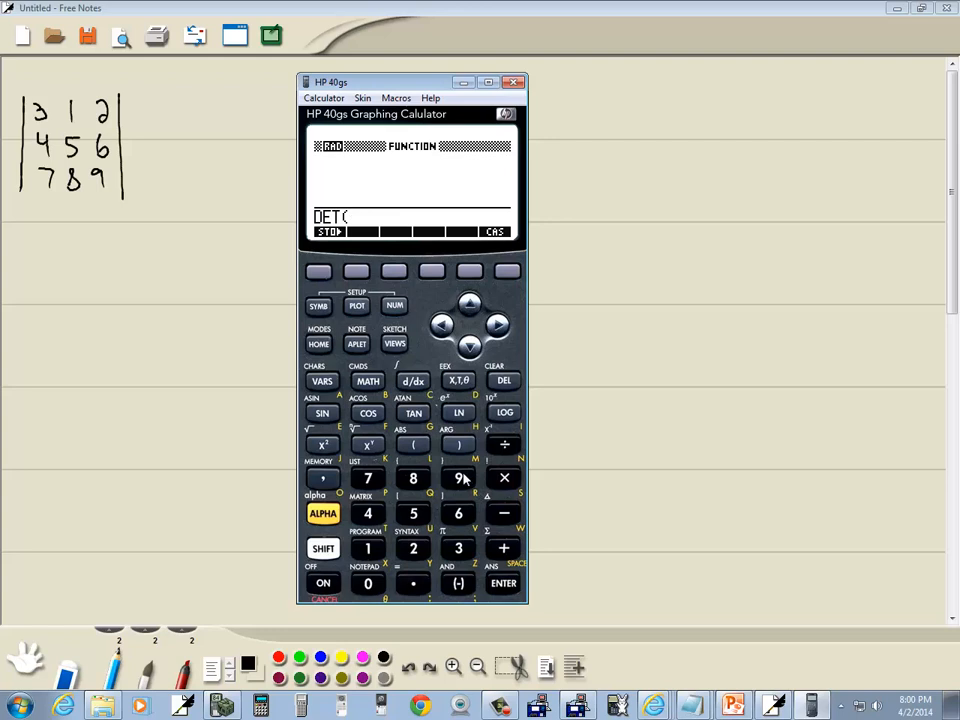
mouse_move(470, 456)
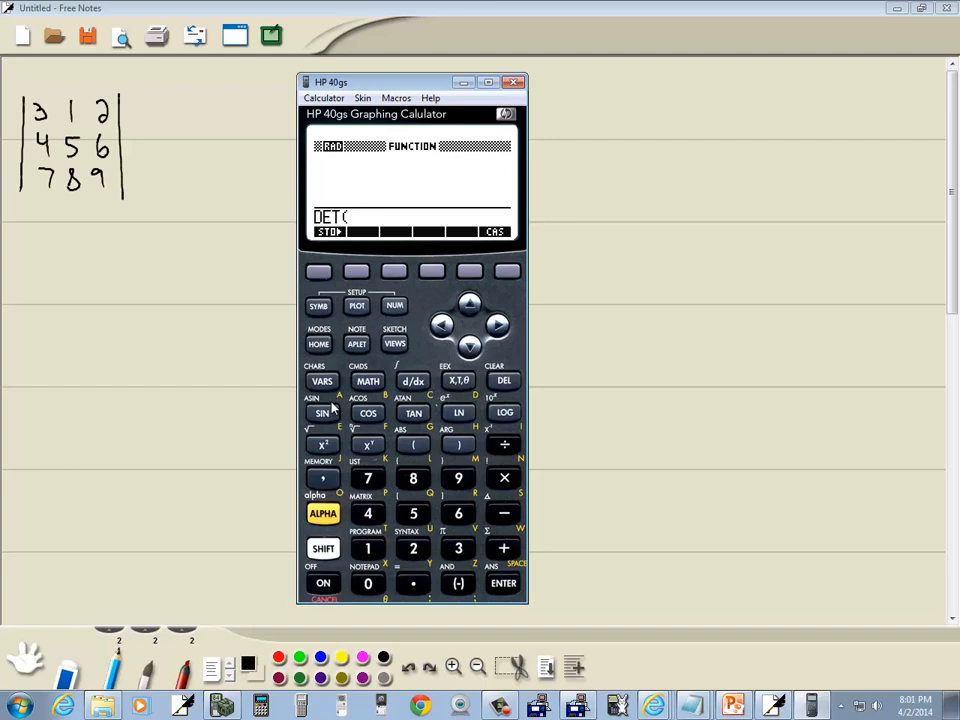
mouse_move(456, 456)
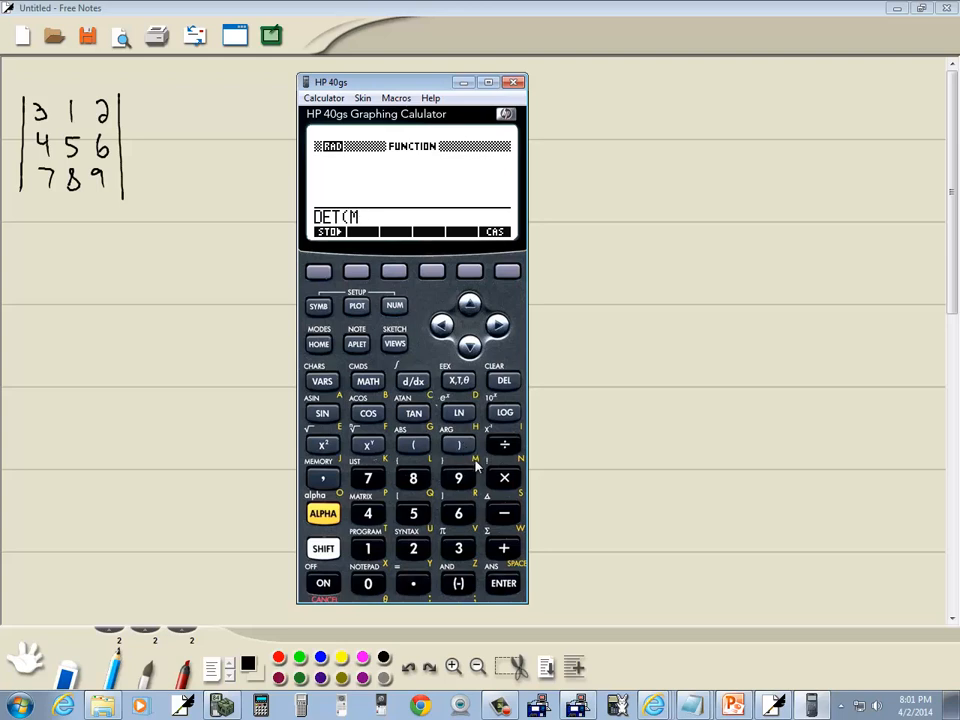
click(367, 548)
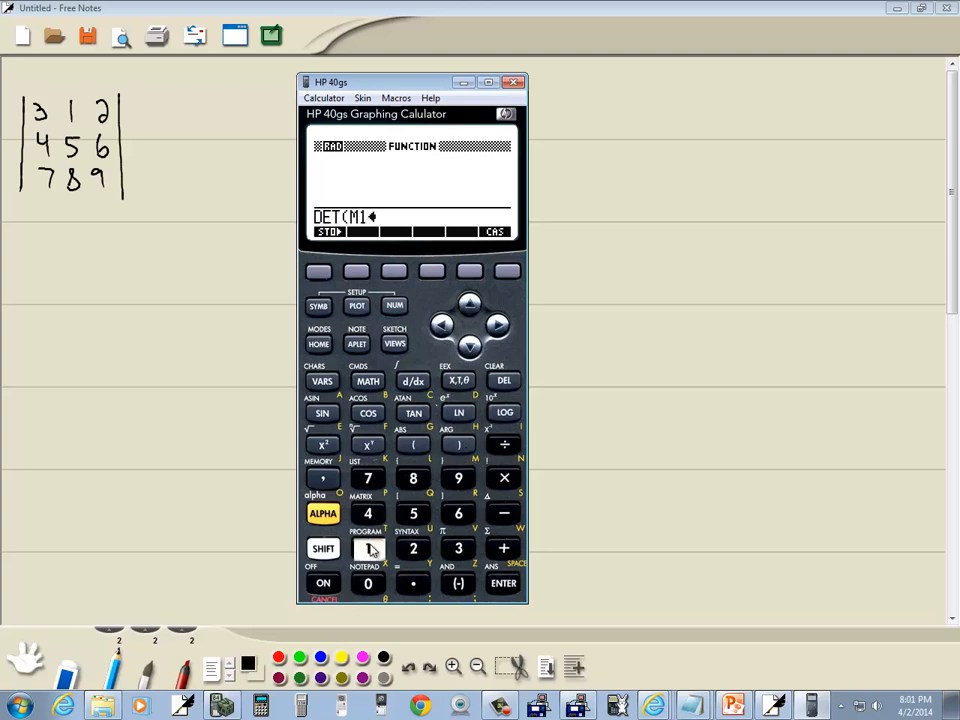
click(367, 548)
text())
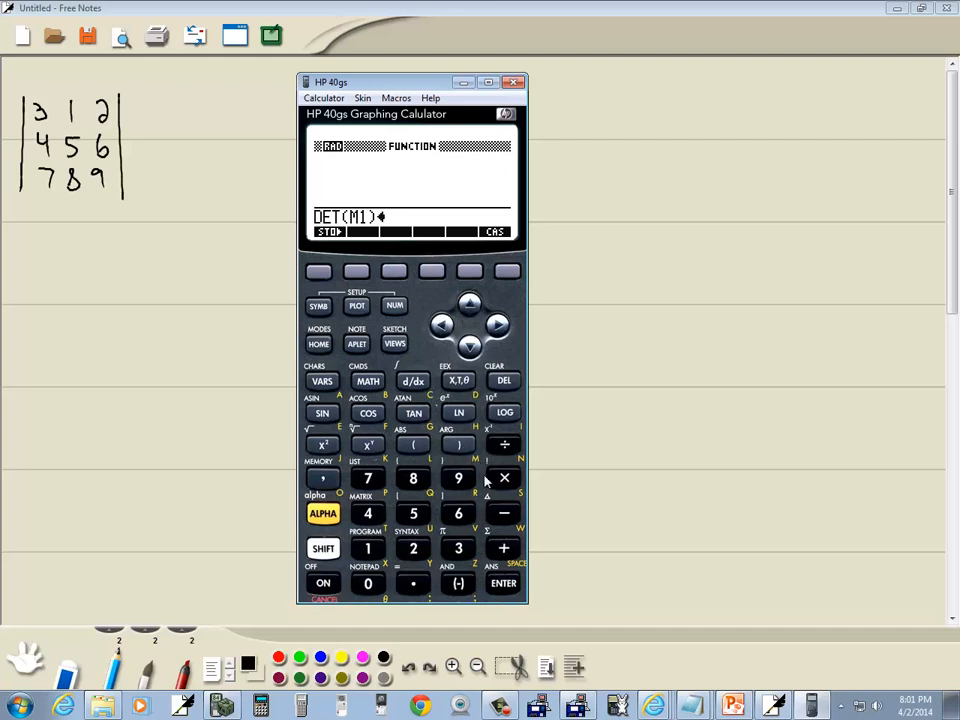
click(503, 583)
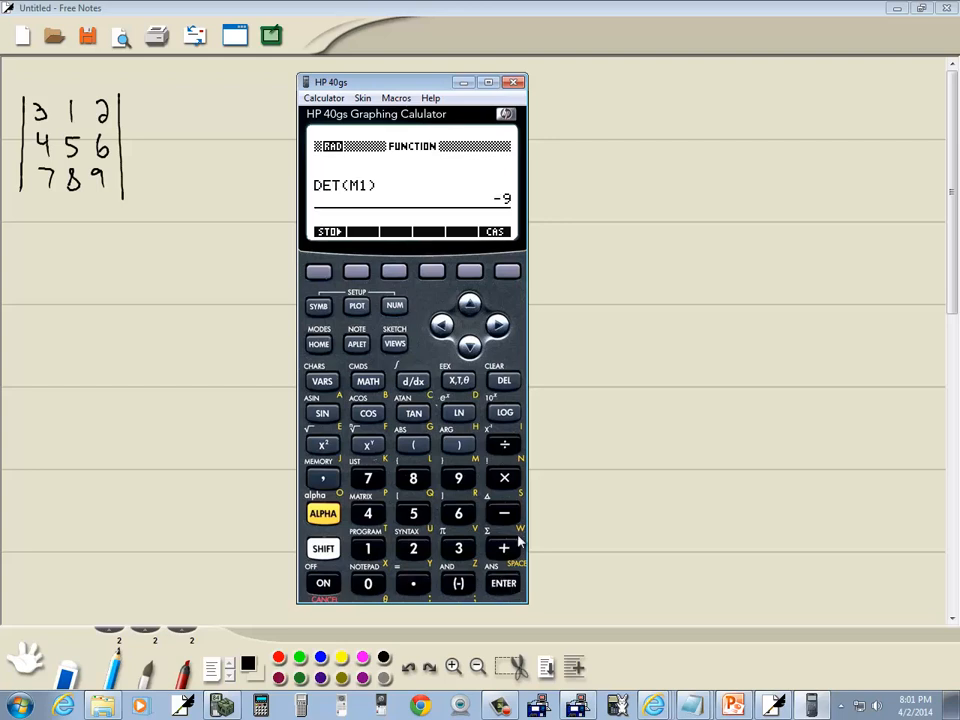